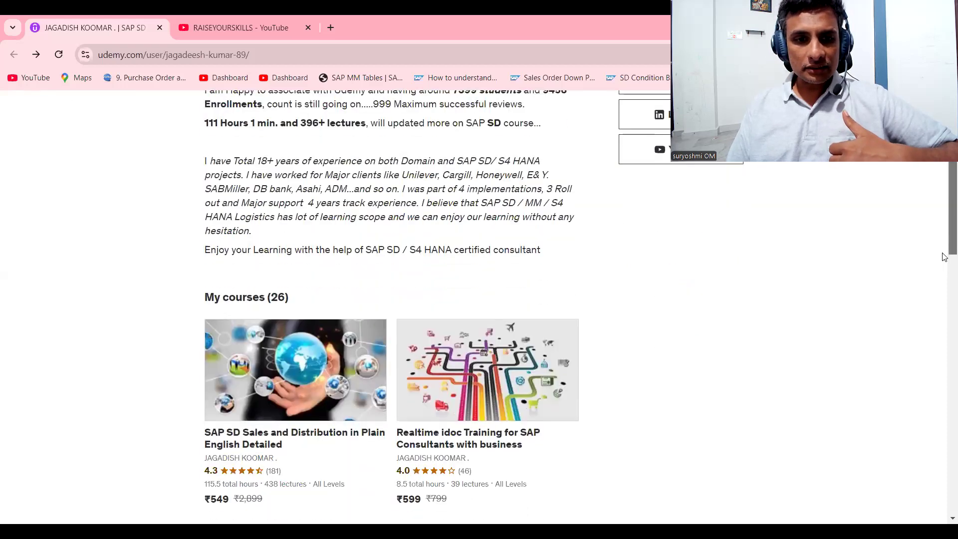
# - Scroll past the About me bio to the first course cards in My courses
pyautogui.scroll(-3)
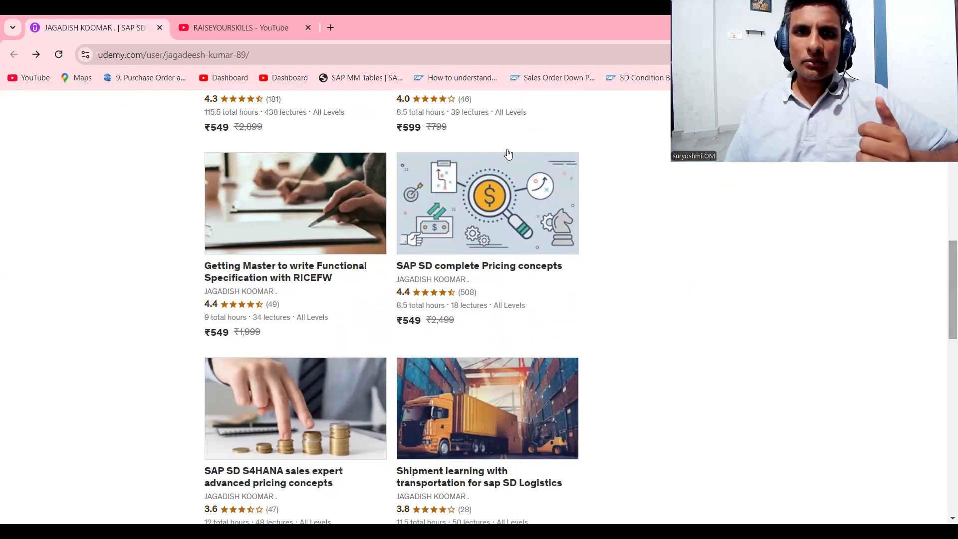
pyautogui.moveTo(587, 325)
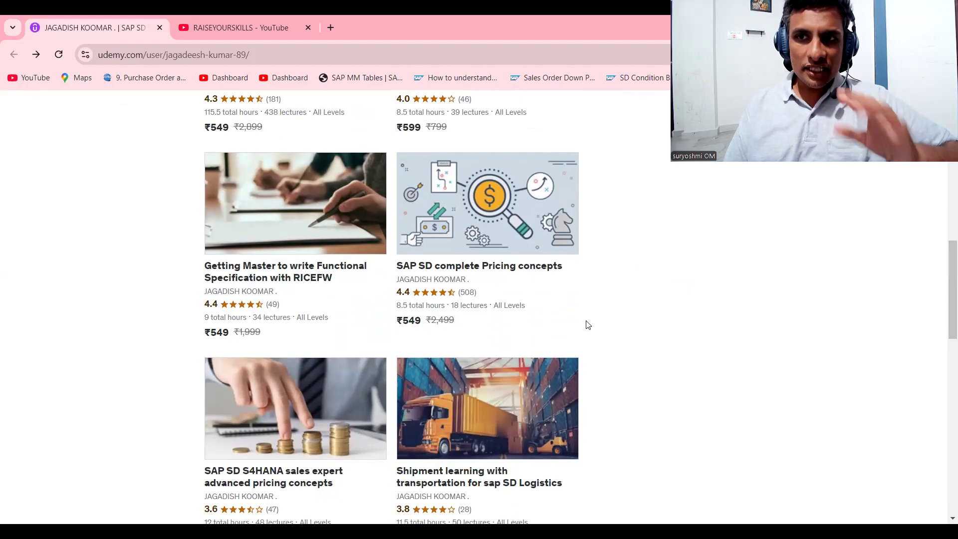
pyautogui.moveTo(876, 416)
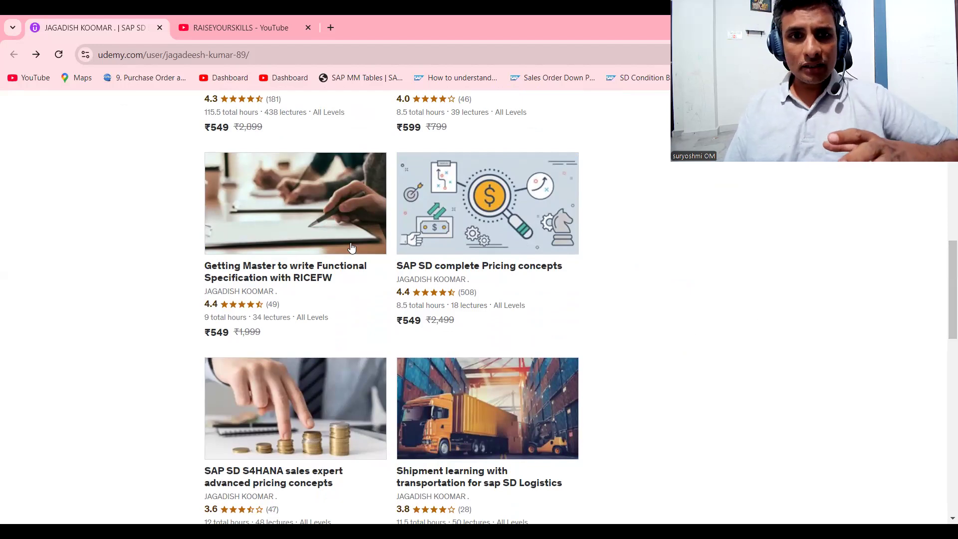
pyautogui.moveTo(120, 214)
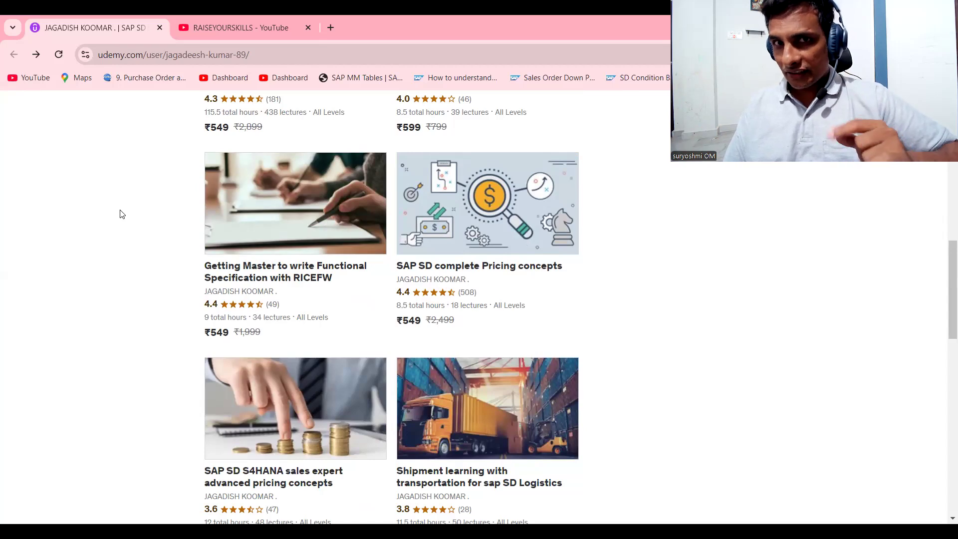
pyautogui.moveTo(90, 19)
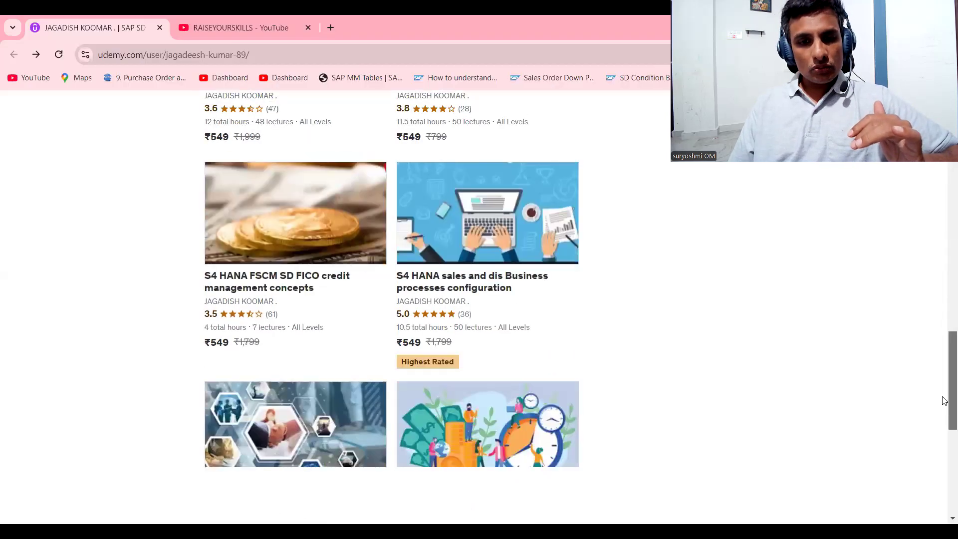
# - Open page 3 of the instructor's courses and browse its course cards
pyautogui.scroll(-3)
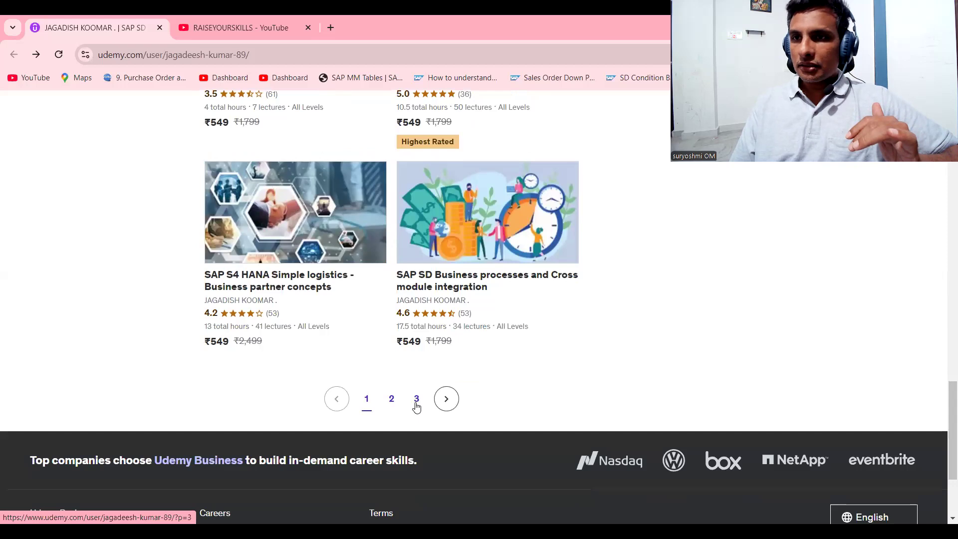
pyautogui.click(417, 398)
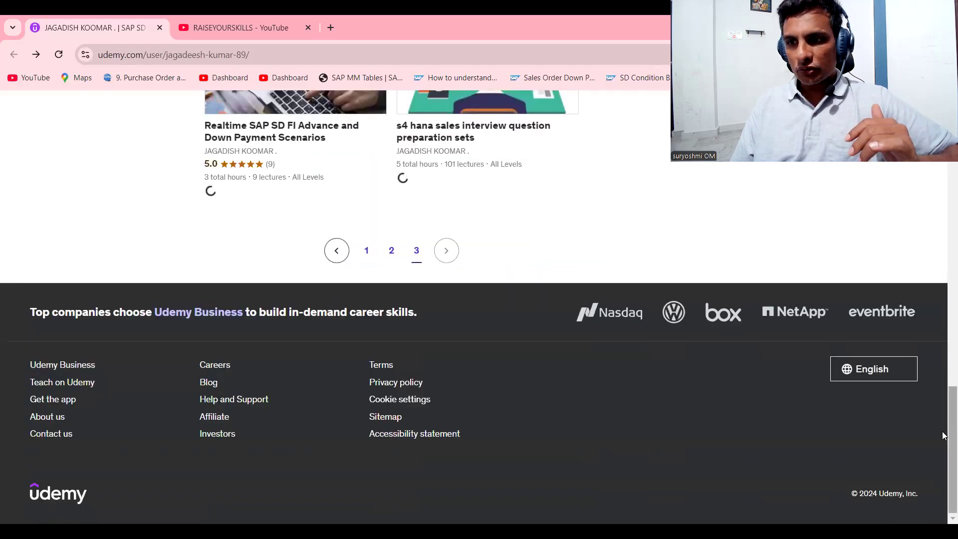
pyautogui.scroll(3)
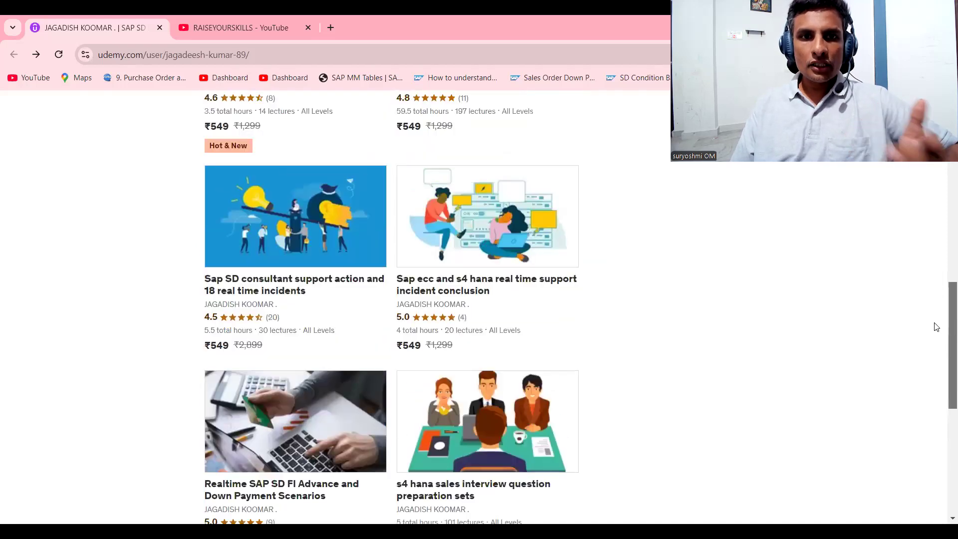
pyautogui.scroll(3)
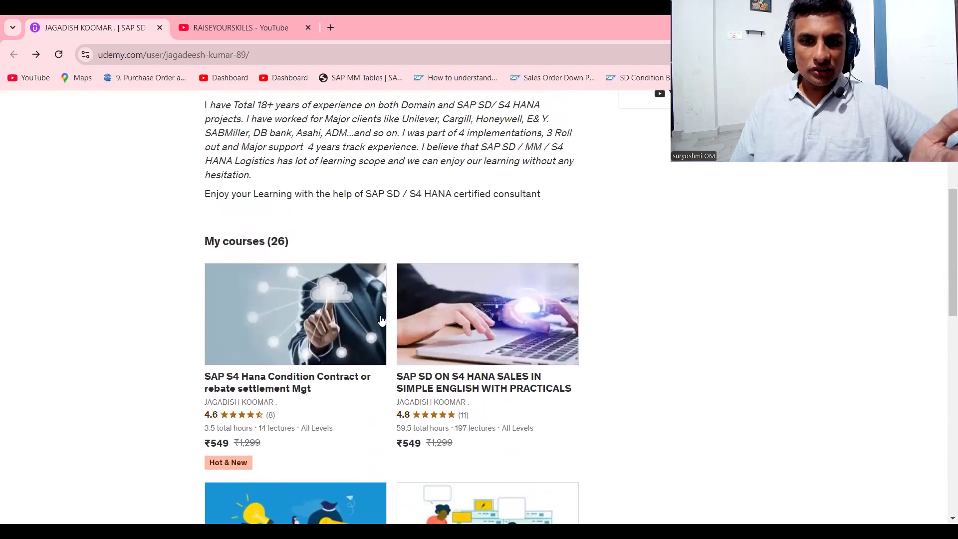
pyautogui.moveTo(944, 281)
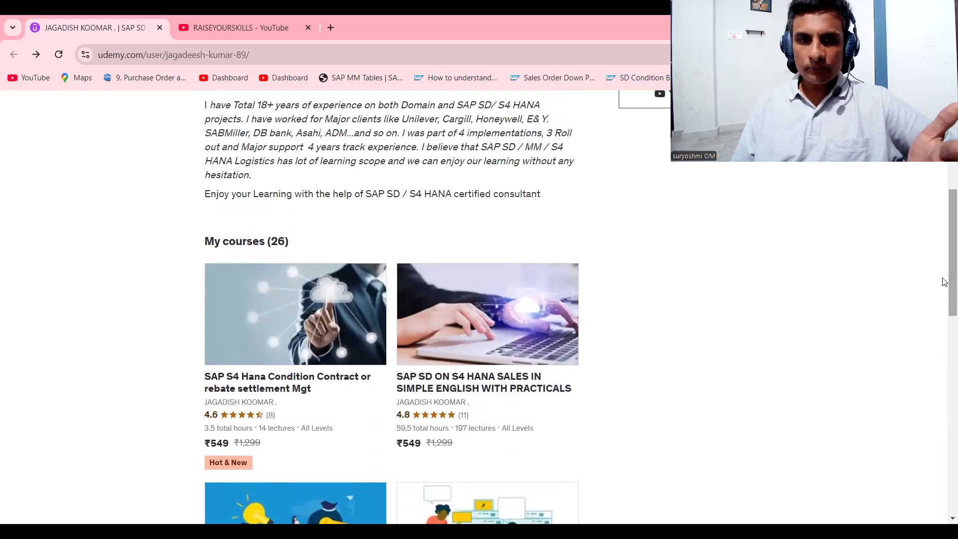
pyautogui.scroll(-3)
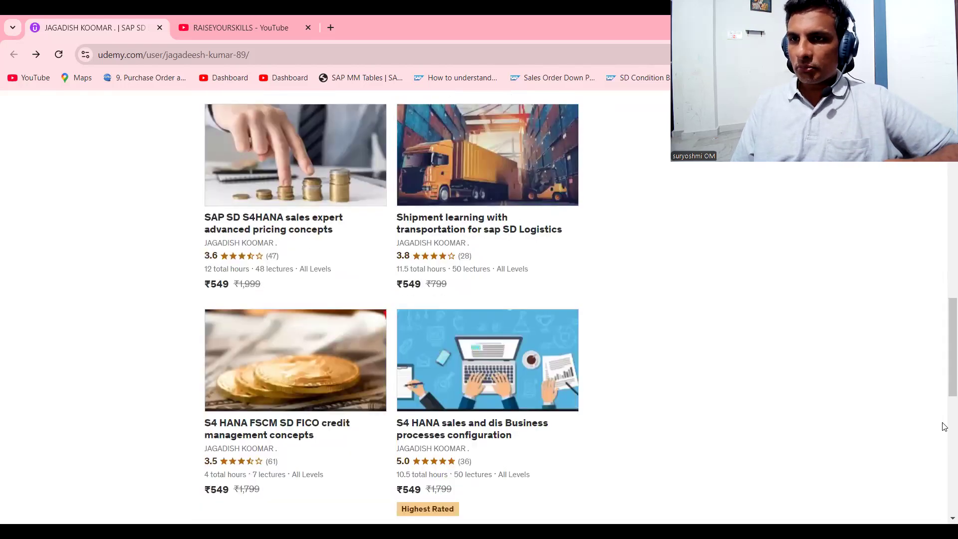
pyautogui.scroll(-3)
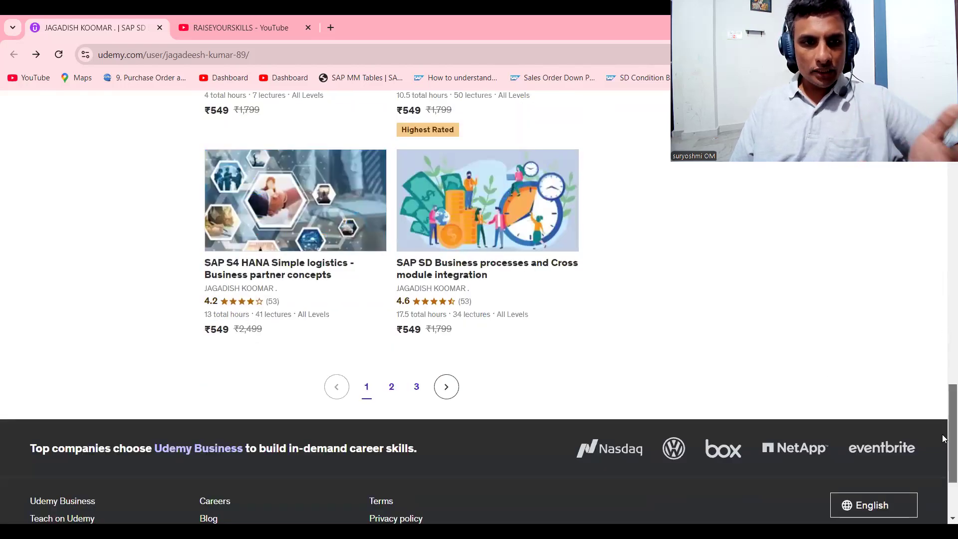
# - Scroll back to the profile top showing name, student and review totals, and bio
pyautogui.scroll(3)
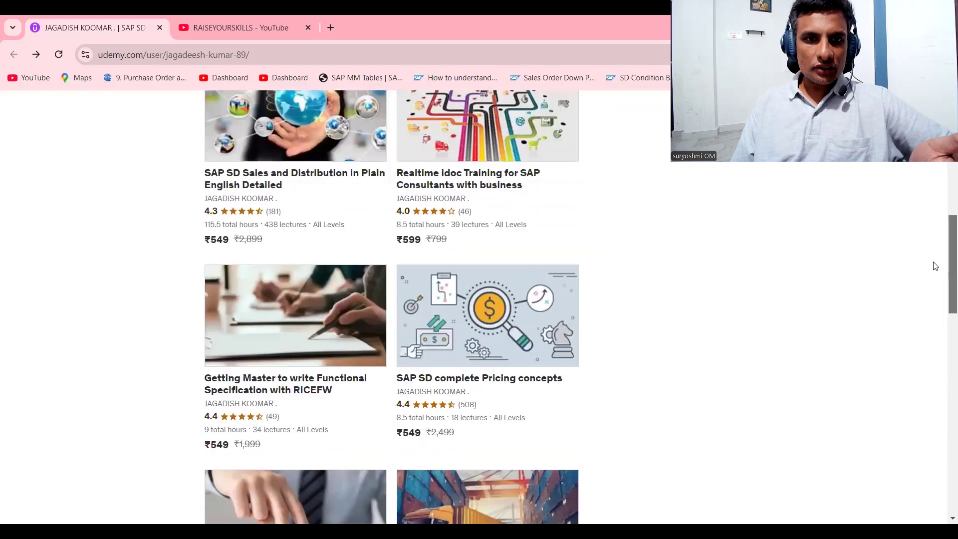
pyautogui.scroll(-3)
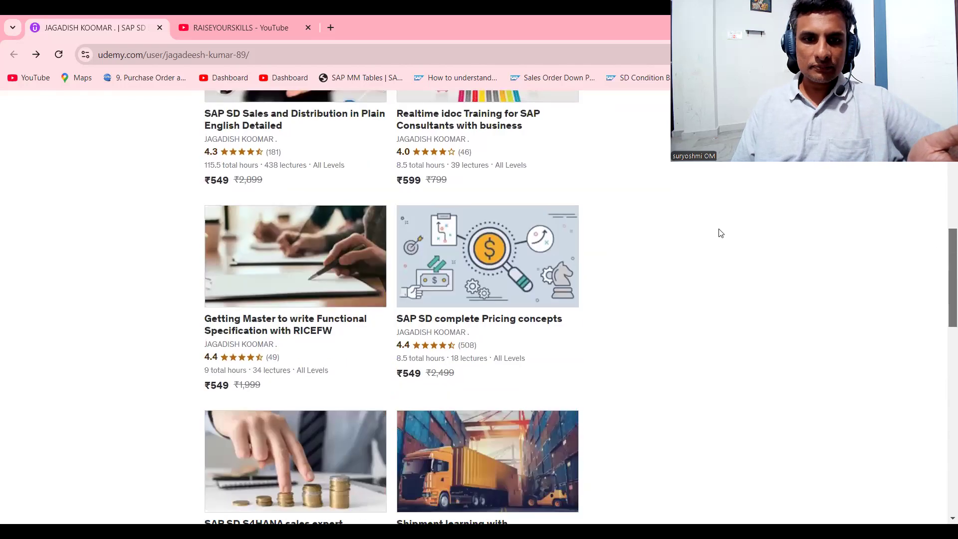
pyautogui.scroll(-3)
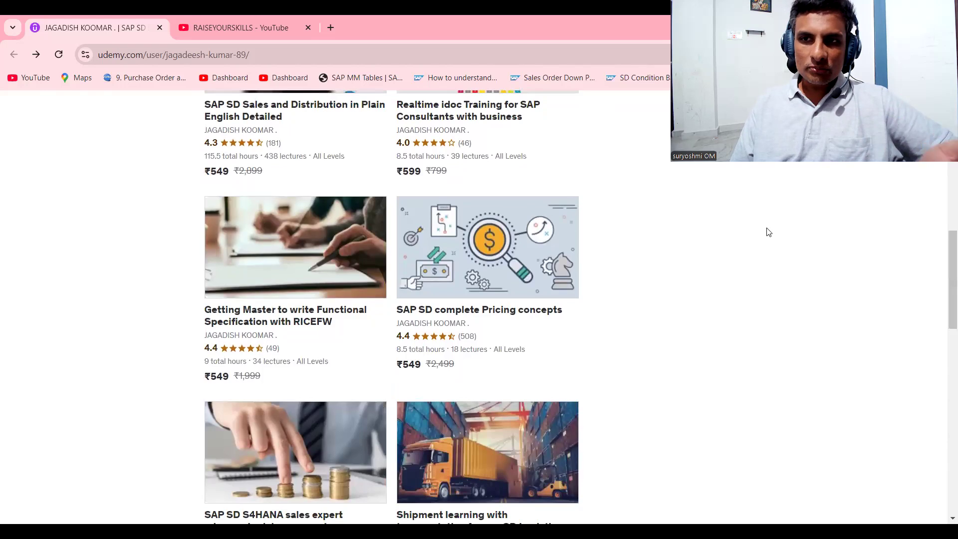
pyautogui.moveTo(591, 269)
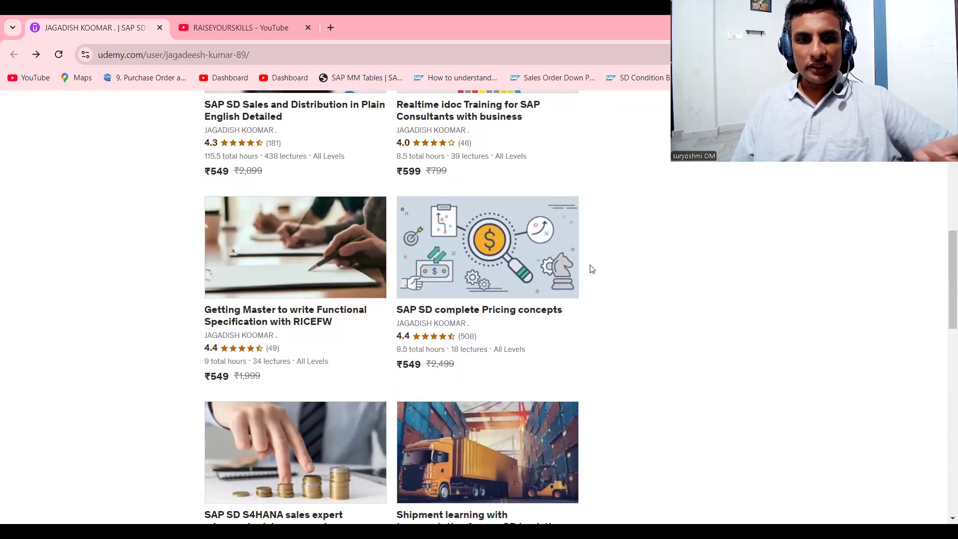
pyautogui.moveTo(428, 340)
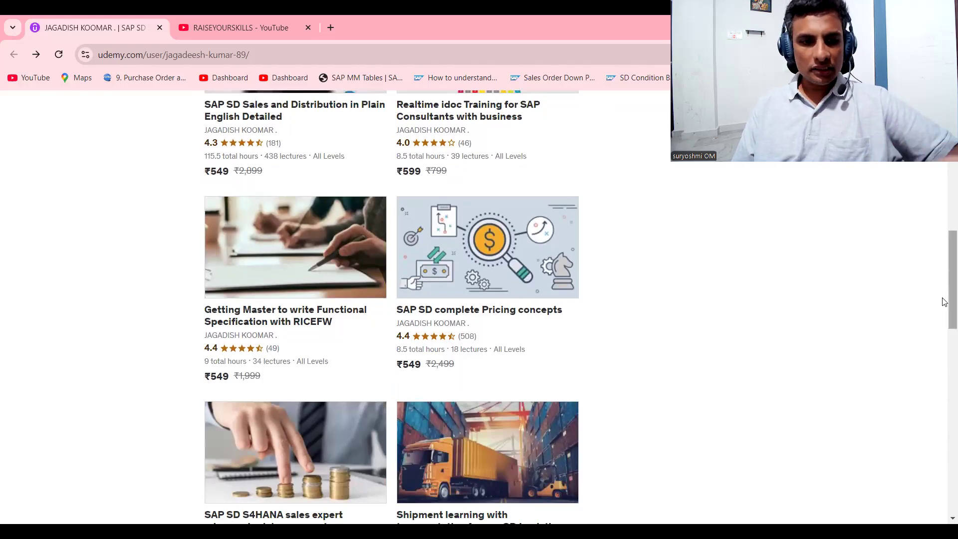
pyautogui.scroll(3)
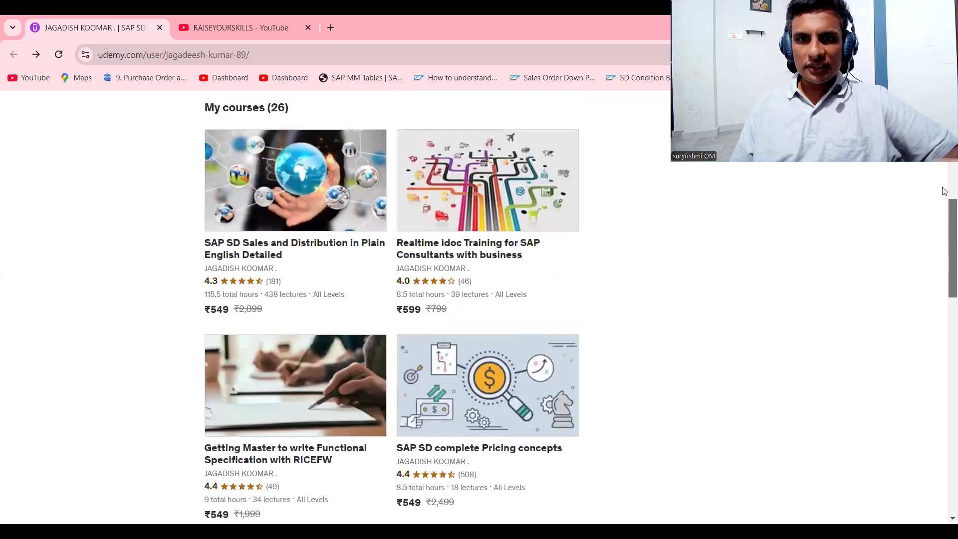
pyautogui.scroll(3)
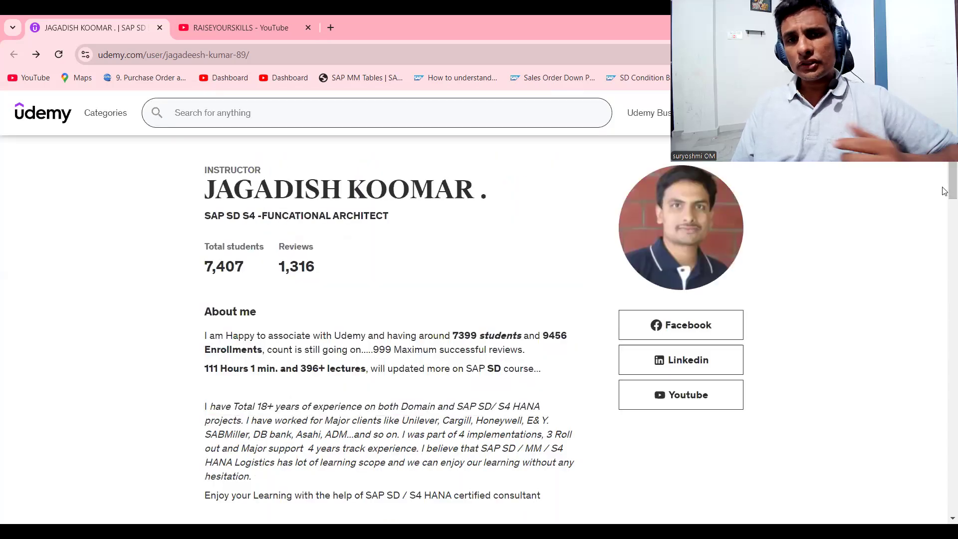